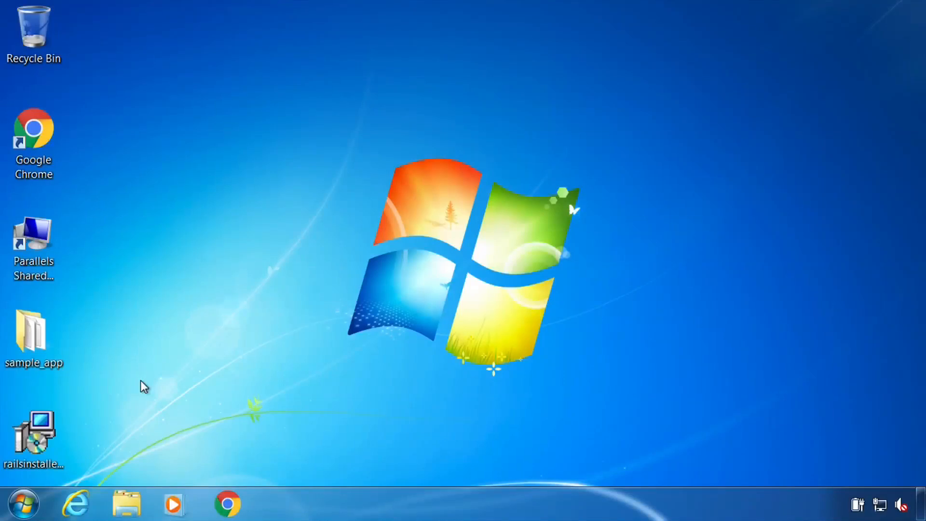
Step: Launch Internet Explorer, go to google.com and search for 'docker toolbox'
{"action": "left_click", "coordinate": [75, 503]}
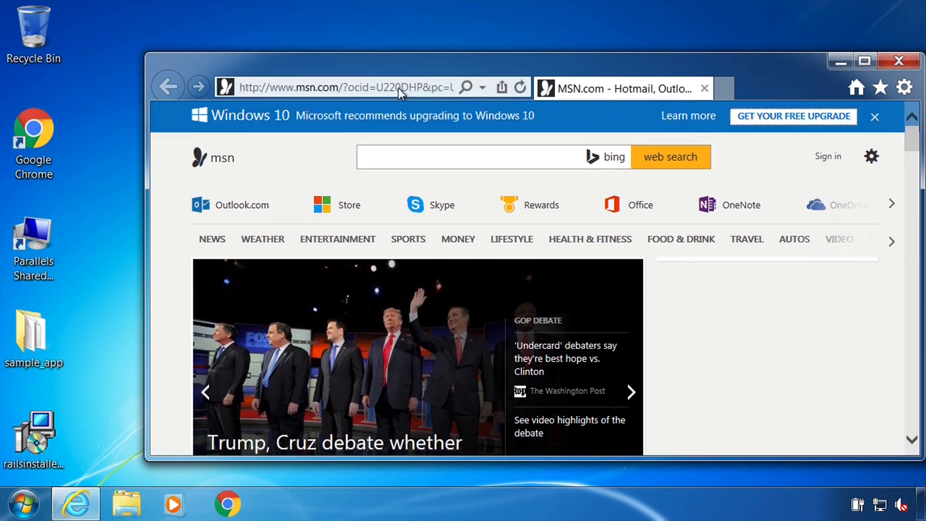
{"action": "type", "text": "google.com"}
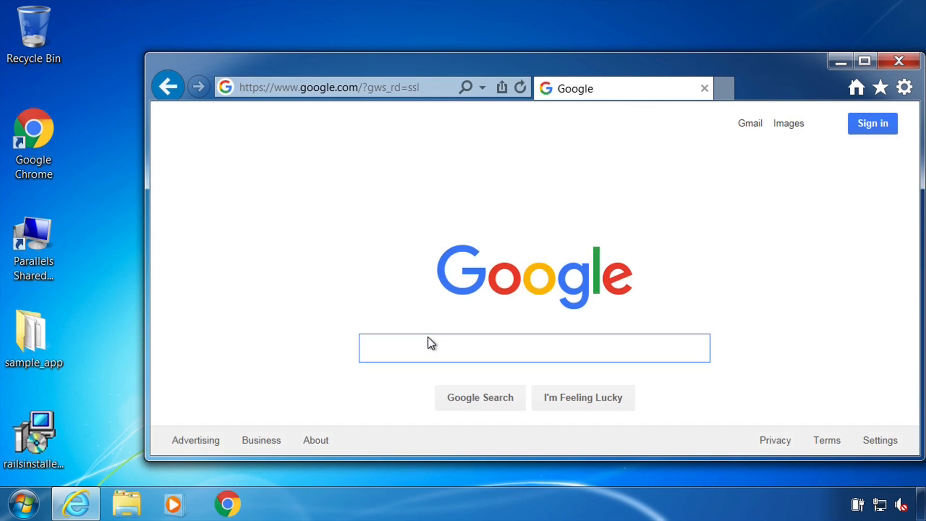
{"action": "type", "text": "docker tool"}
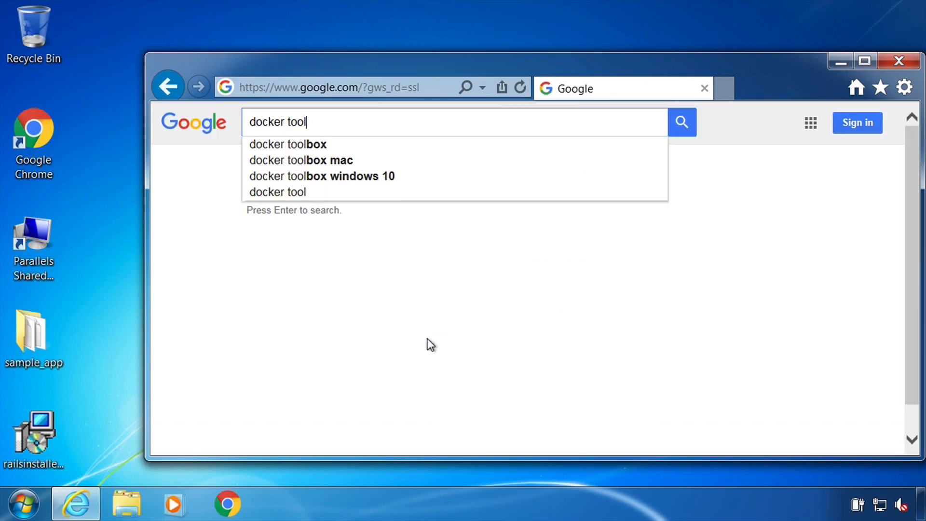
{"action": "left_click", "coordinate": [288, 144]}
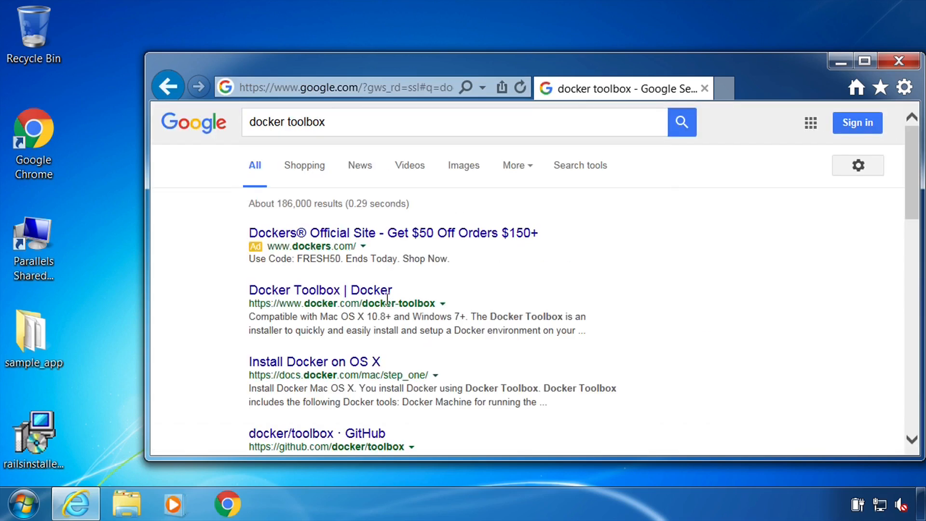
{"action": "mouse_move", "coordinate": [320, 290]}
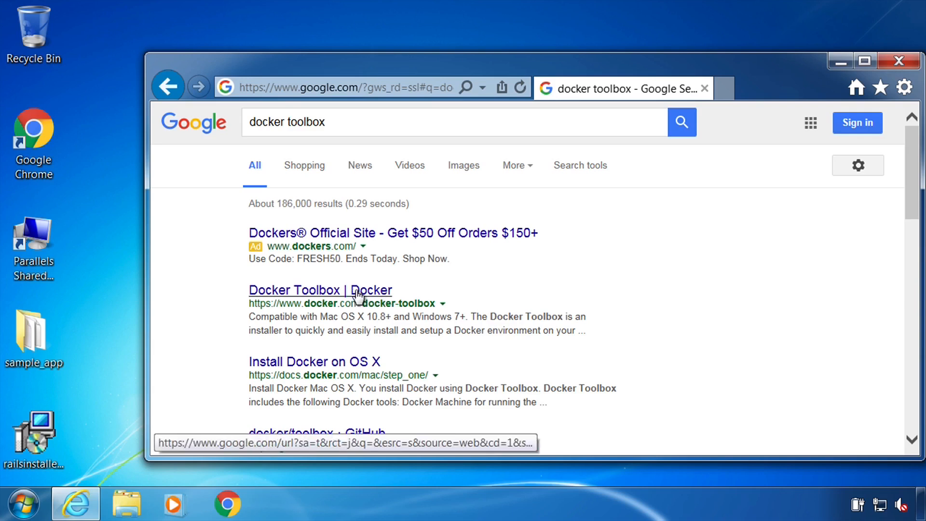
Step: Follow the 'Docker Toolbox | Docker' result to the Toolbox page on docker.com
{"action": "left_click", "coordinate": [320, 291]}
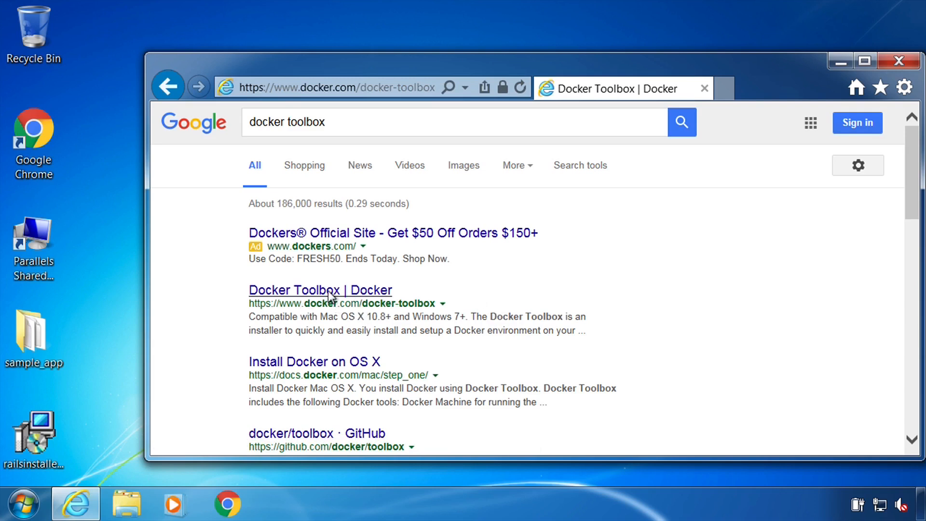
{"action": "mouse_move", "coordinate": [790, 86]}
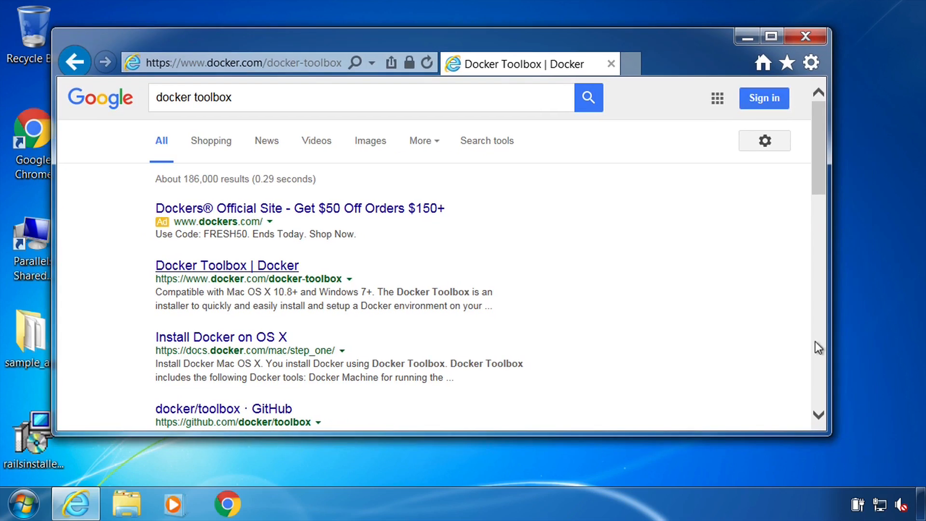
{"action": "mouse_move", "coordinate": [156, 27]}
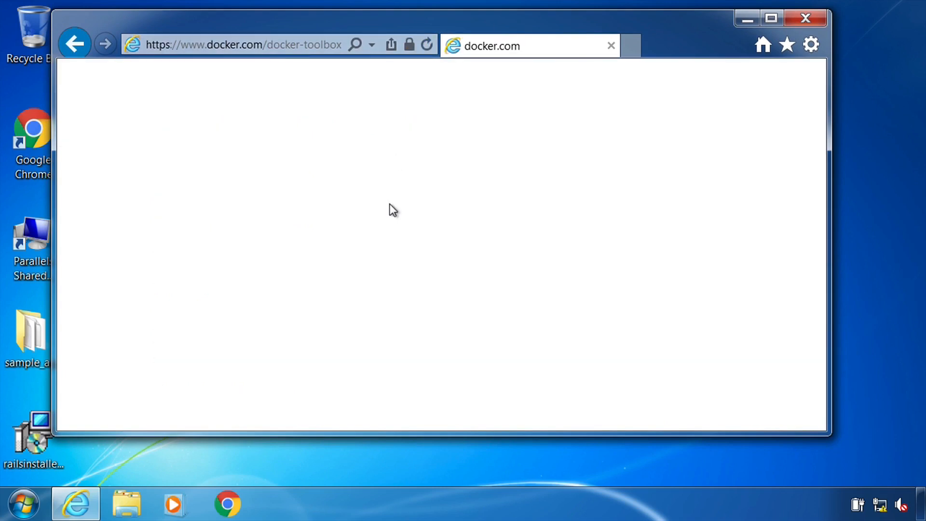
{"action": "left_click", "coordinate": [258, 45]}
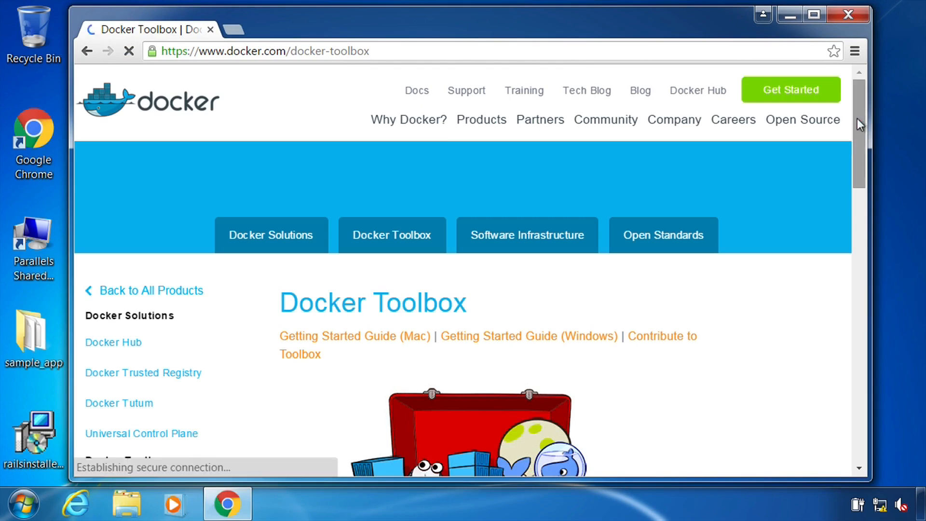
Step: Download the Windows build, DockerToolbox-1.9.1h.exe, and launch it from the download bar
{"action": "scroll", "scroll_direction": "down", "scroll_amount": 3}
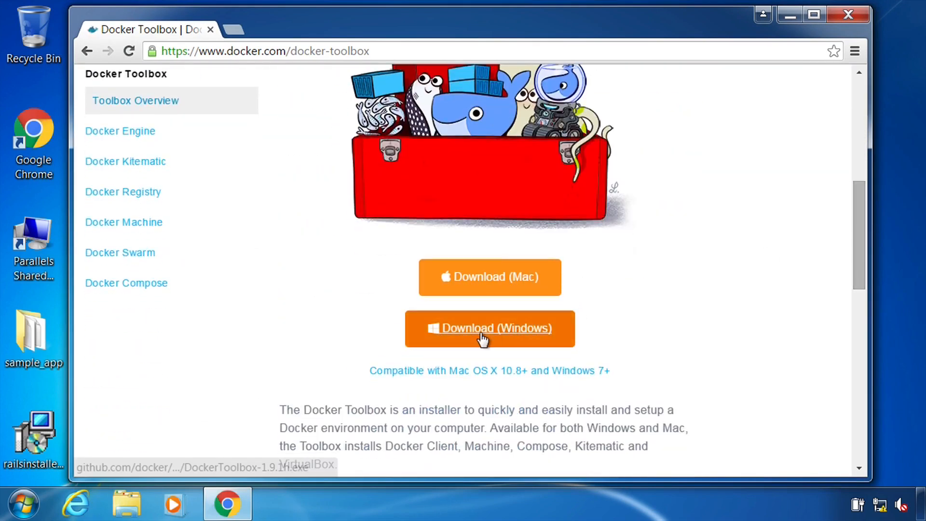
{"action": "left_click", "coordinate": [489, 328]}
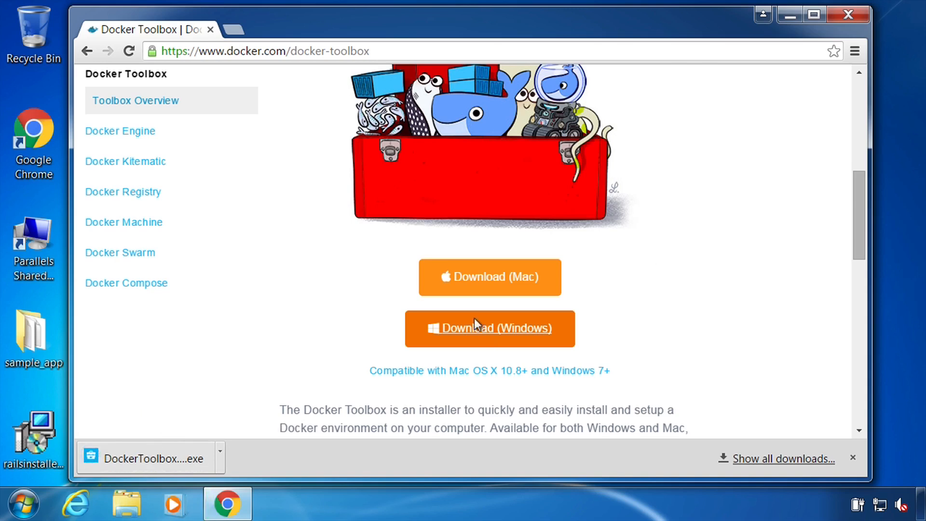
{"action": "left_click", "coordinate": [151, 457]}
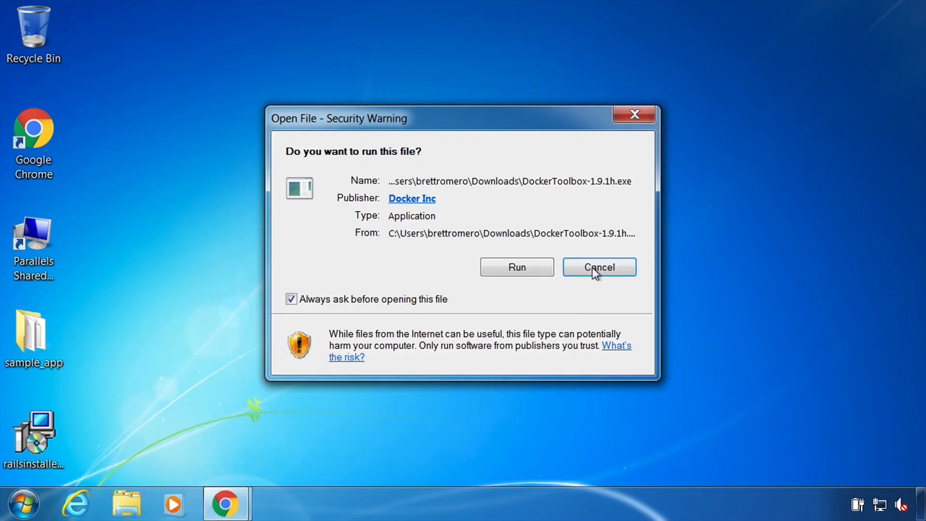
Step: Run the installer with admin rights, keeping full components and all additional tasks, and begin installing
{"action": "left_click", "coordinate": [516, 267]}
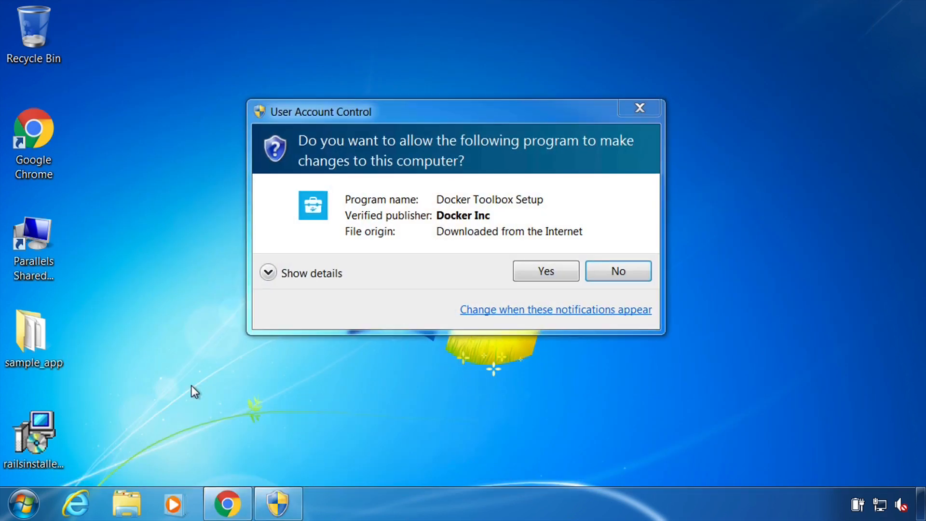
{"action": "left_click", "coordinate": [544, 271]}
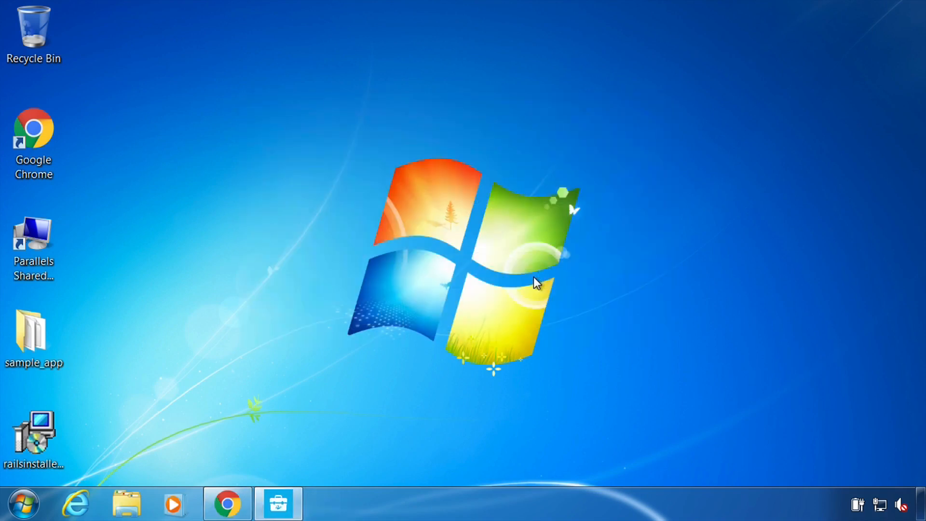
{"action": "left_click", "coordinate": [278, 503]}
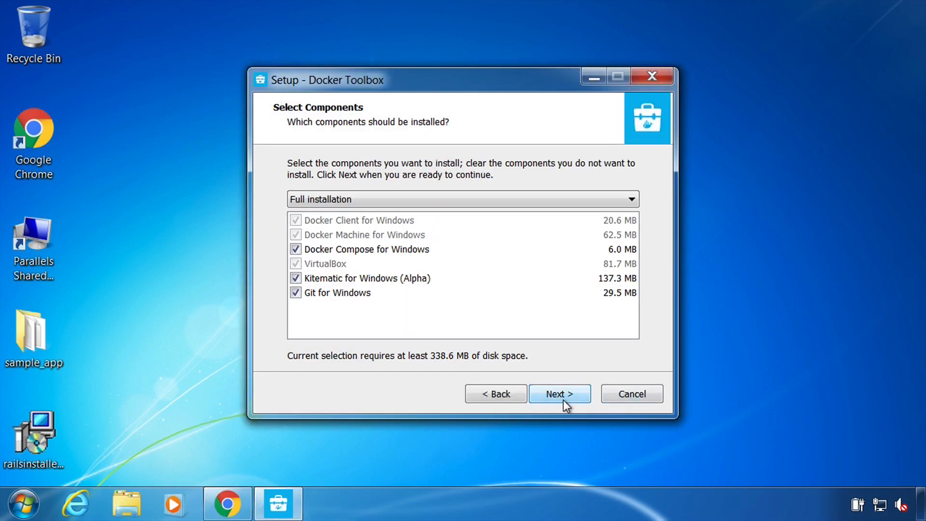
{"action": "mouse_move", "coordinate": [533, 387]}
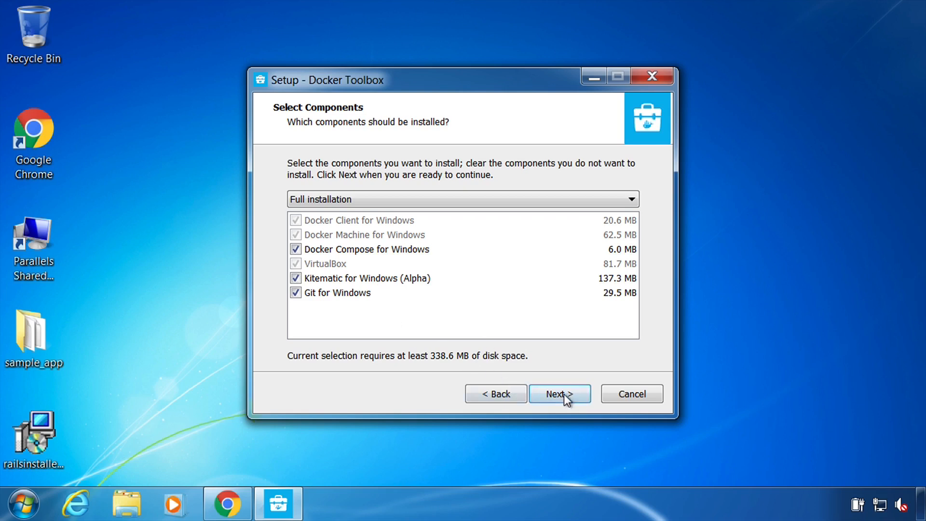
{"action": "left_click", "coordinate": [558, 393]}
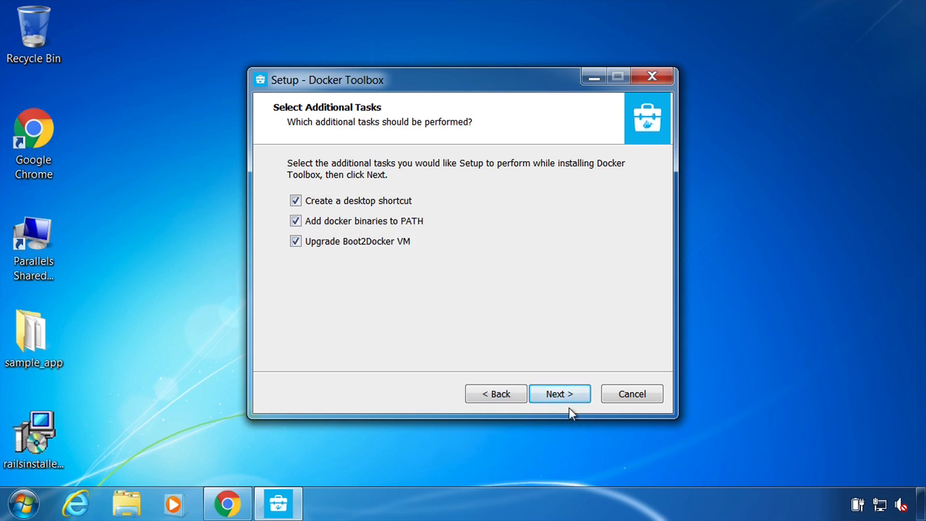
{"action": "left_click", "coordinate": [558, 394]}
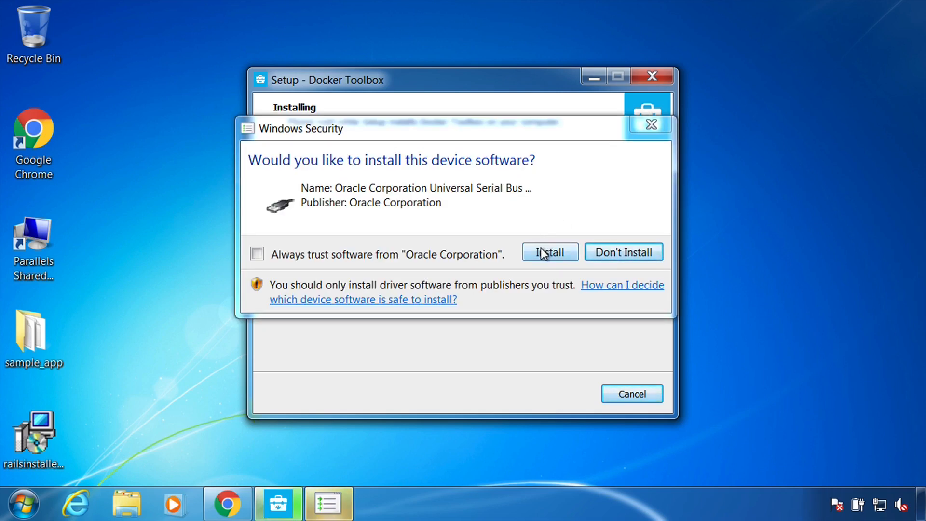
Step: Approve the Oracle USB and network drivers and finish setup with shortcuts shown in Explorer
{"action": "left_click", "coordinate": [548, 252]}
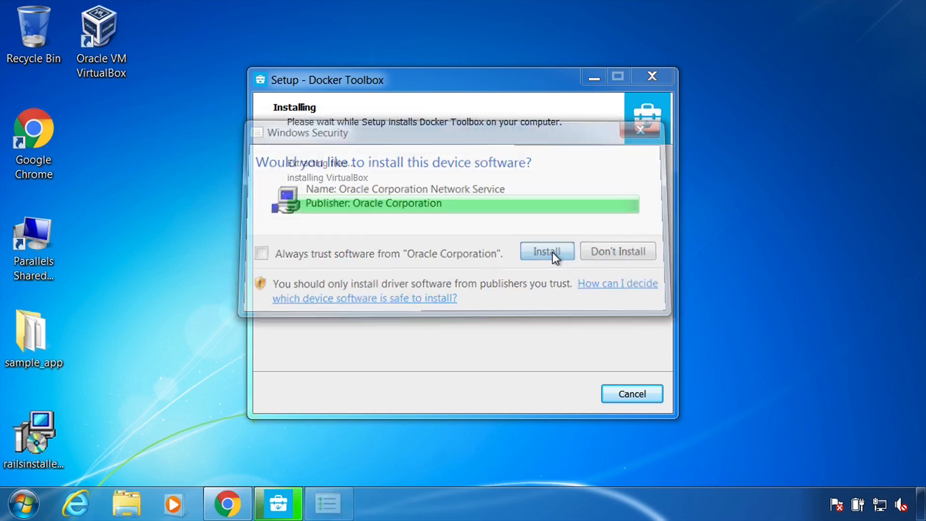
{"action": "left_click", "coordinate": [546, 251]}
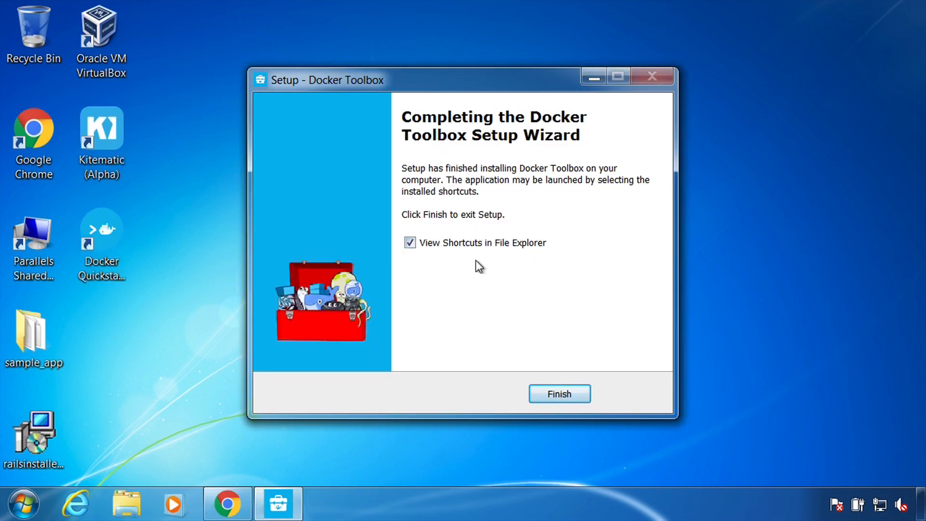
{"action": "left_click", "coordinate": [558, 394]}
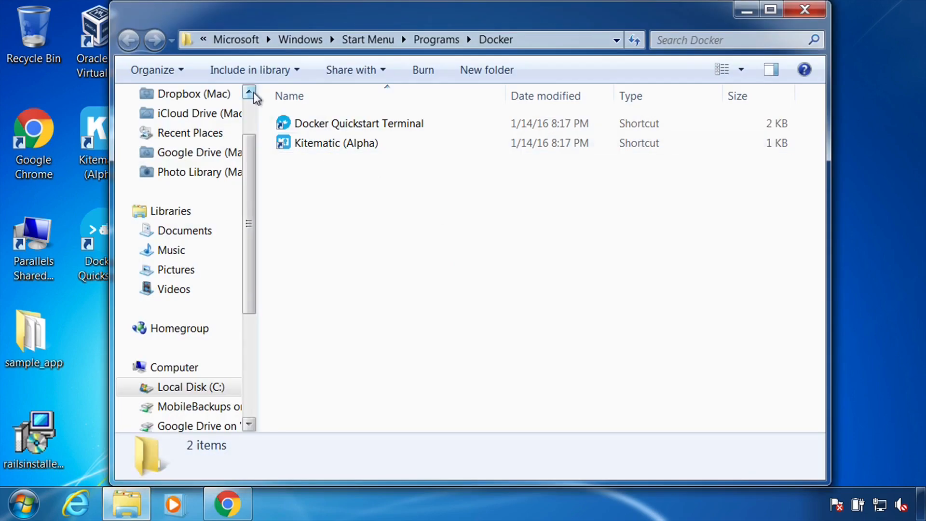
Step: Launch Docker Quickstart Terminal and allow VirtualBox Interface so the default machine is created
{"action": "double_click", "coordinate": [359, 123]}
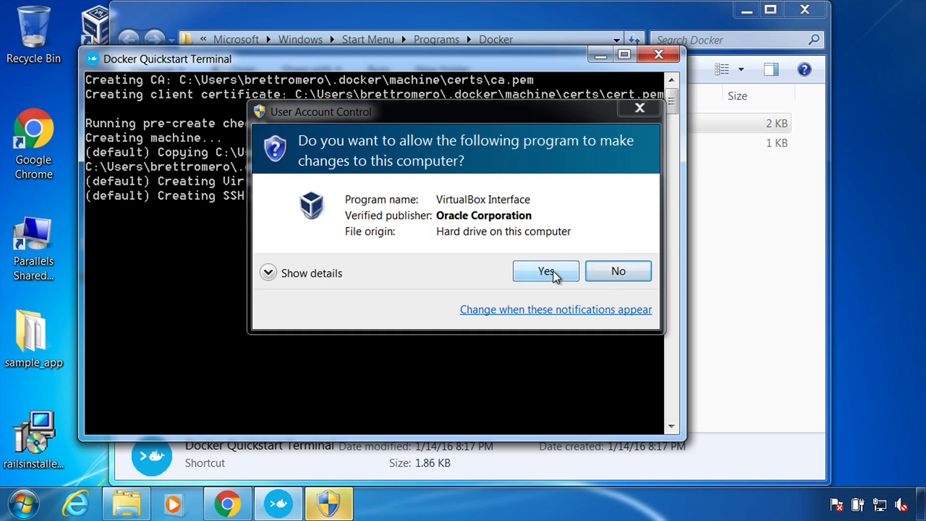
{"action": "left_click", "coordinate": [543, 271]}
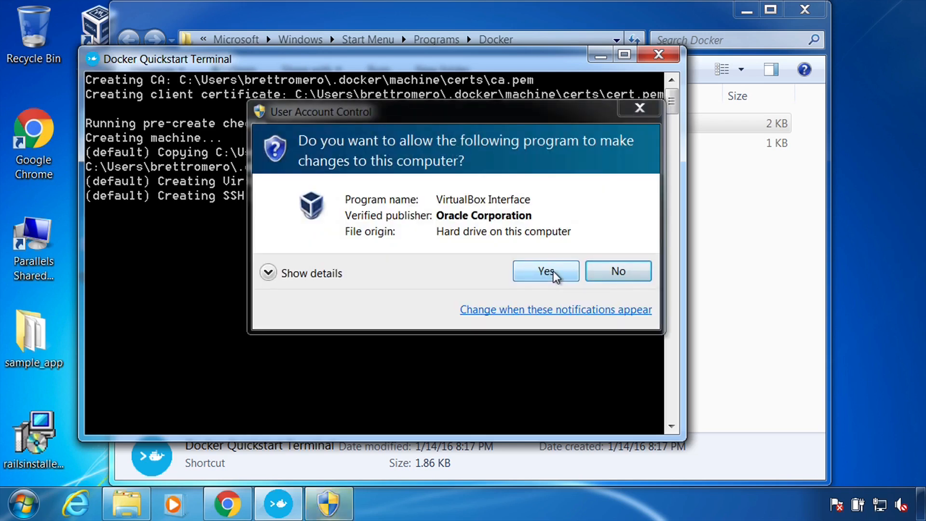
{"action": "left_click", "coordinate": [544, 271]}
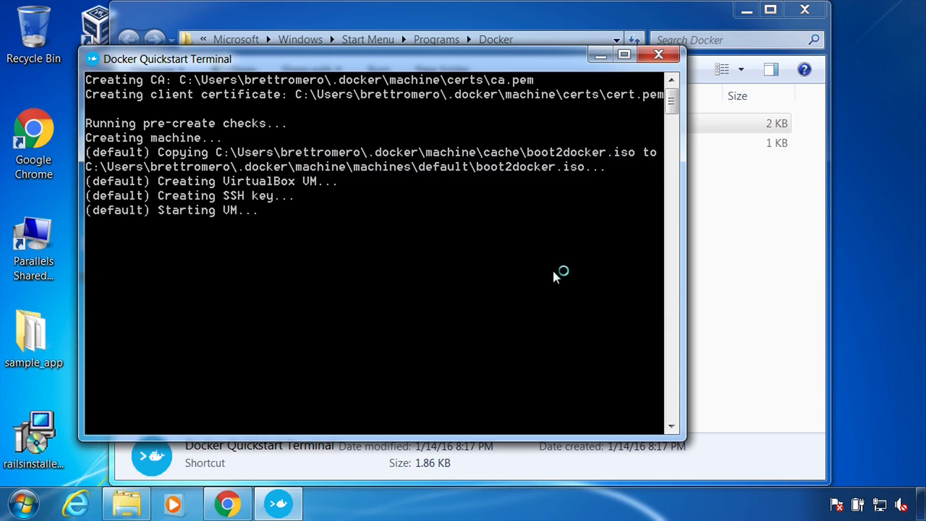
{"action": "mouse_move", "coordinate": [661, 111]}
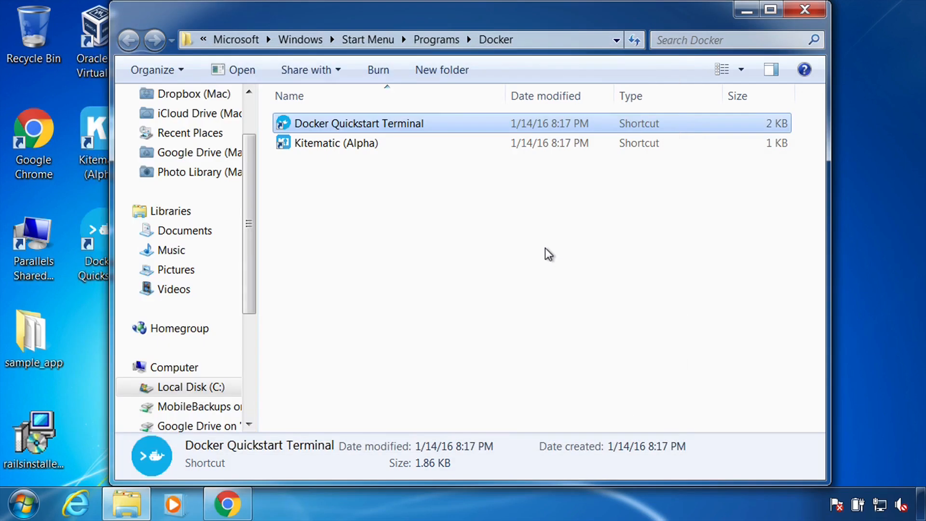
{"action": "mouse_move", "coordinate": [414, 124]}
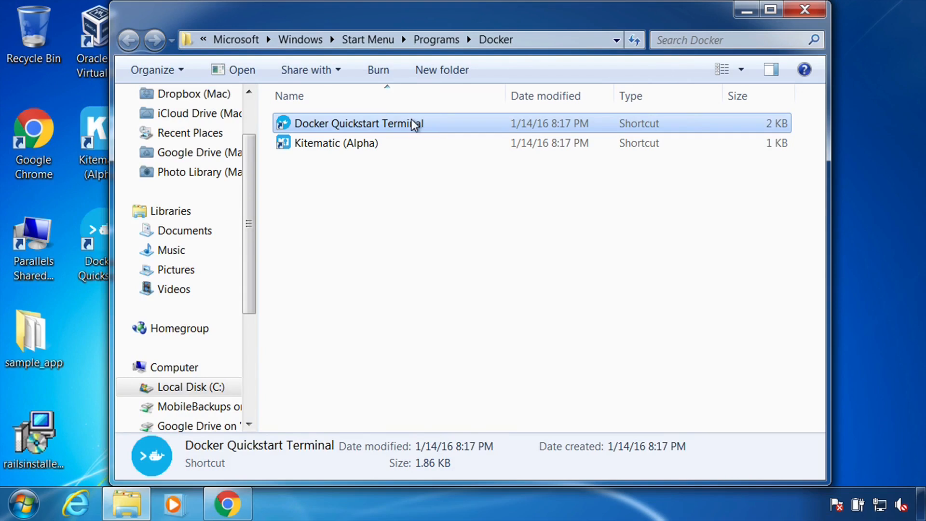
Step: Relaunch the Quickstart Terminal, run docker info, and dismiss the Security Alert and Java UAC dialogs
{"action": "double_click", "coordinate": [354, 123]}
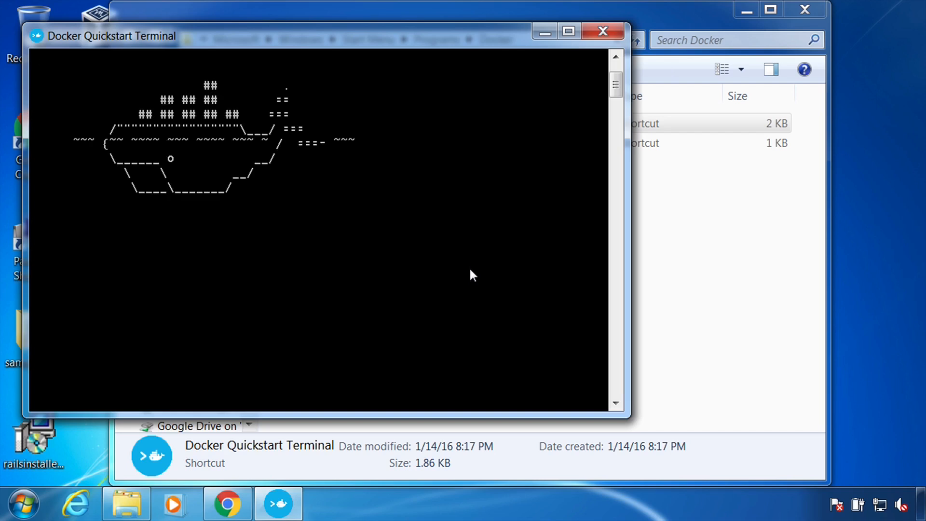
{"action": "mouse_move", "coordinate": [655, 111]}
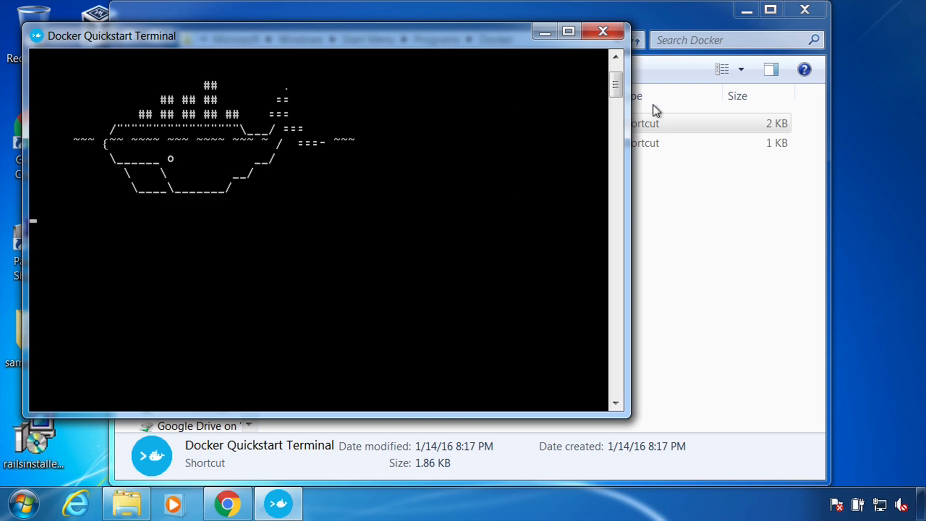
{"action": "mouse_move", "coordinate": [360, 202]}
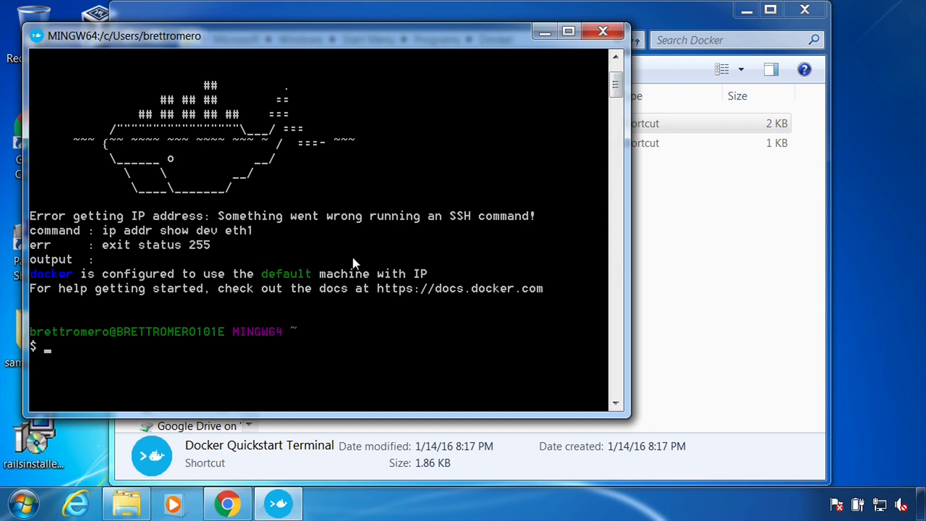
{"action": "type", "text": "docker info"}
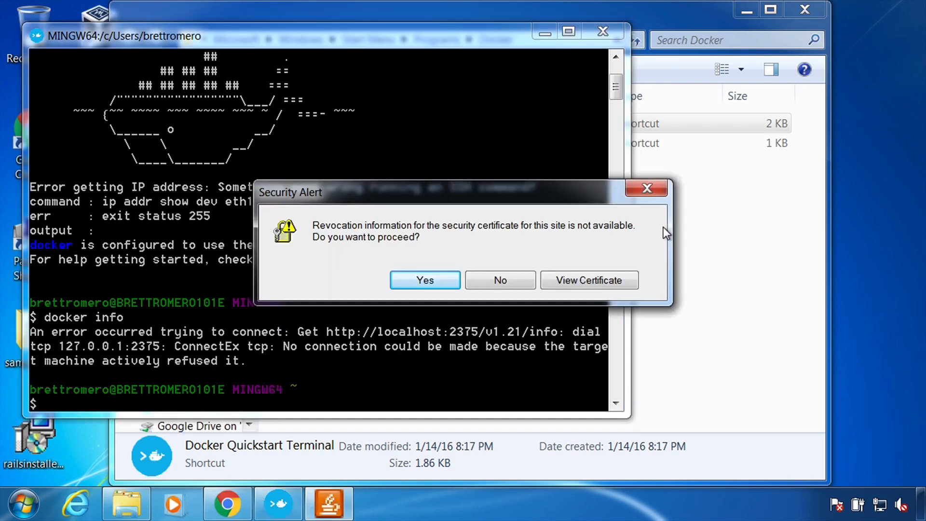
{"action": "left_click", "coordinate": [424, 280]}
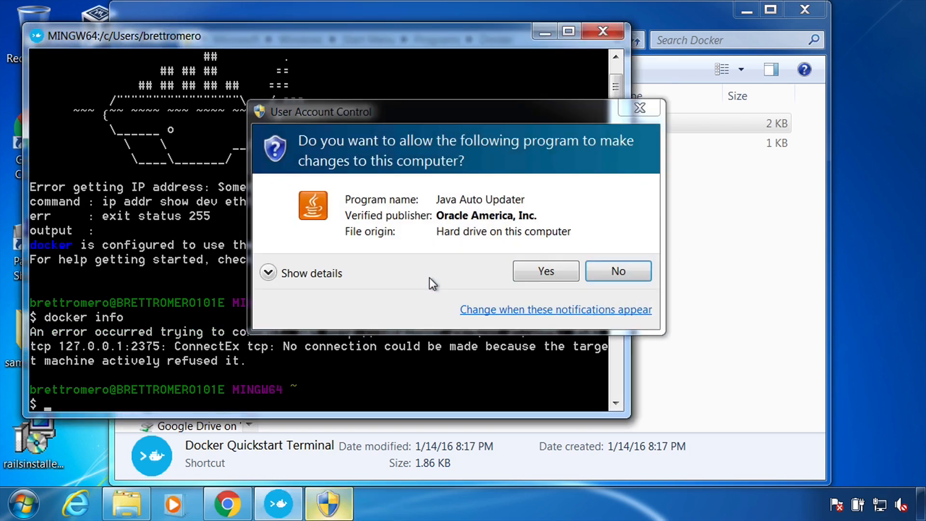
{"action": "left_click", "coordinate": [617, 271]}
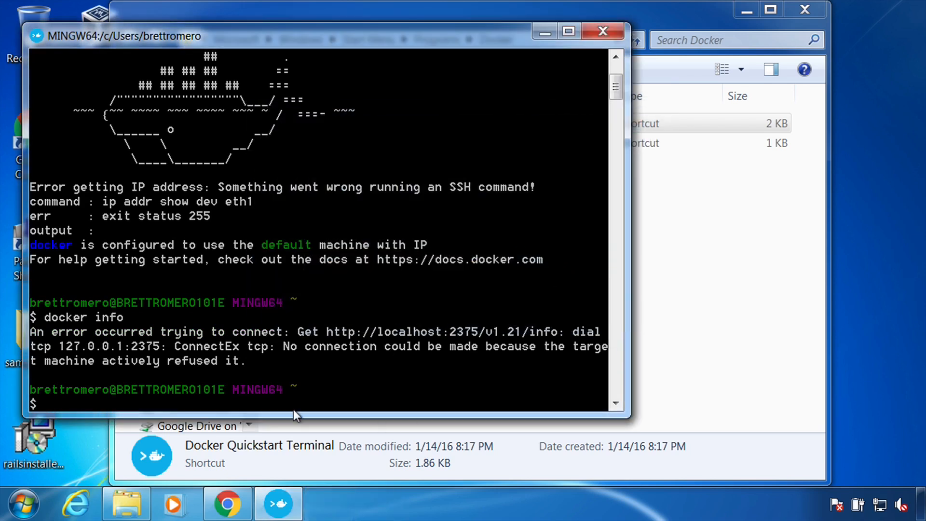
Step: Run docker info, docker ps and docker images, all failing with connection refused
{"action": "type", "text": "docker info"}
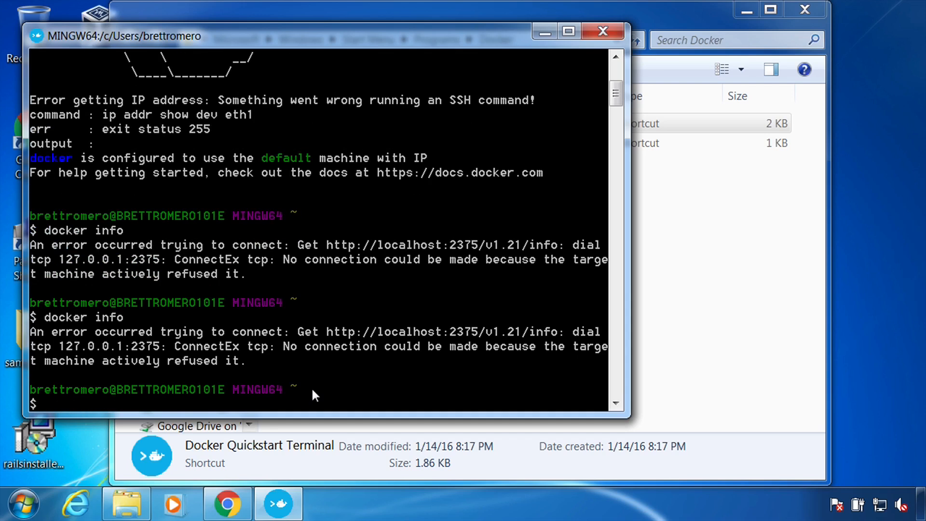
{"action": "type", "text": "docker ps"}
{"action": "type", "text": "docker images"}
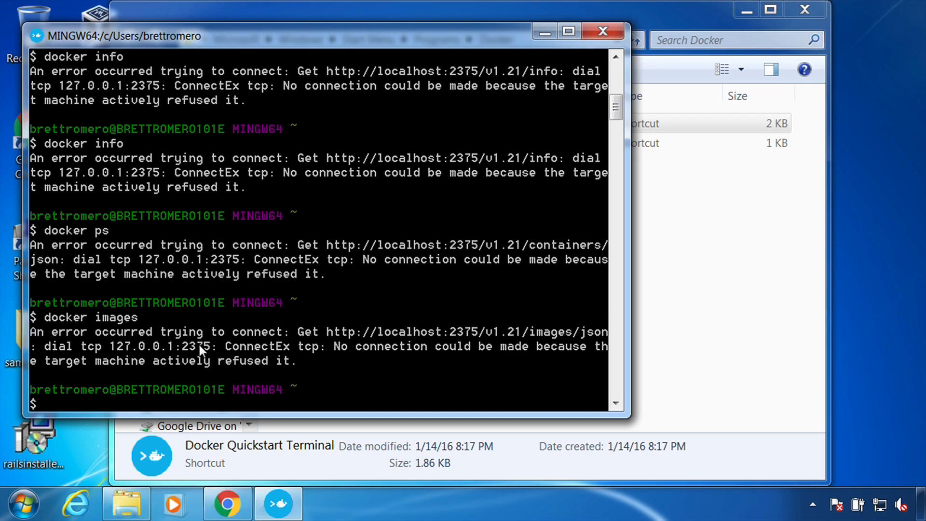
{"action": "mouse_move", "coordinate": [649, 95]}
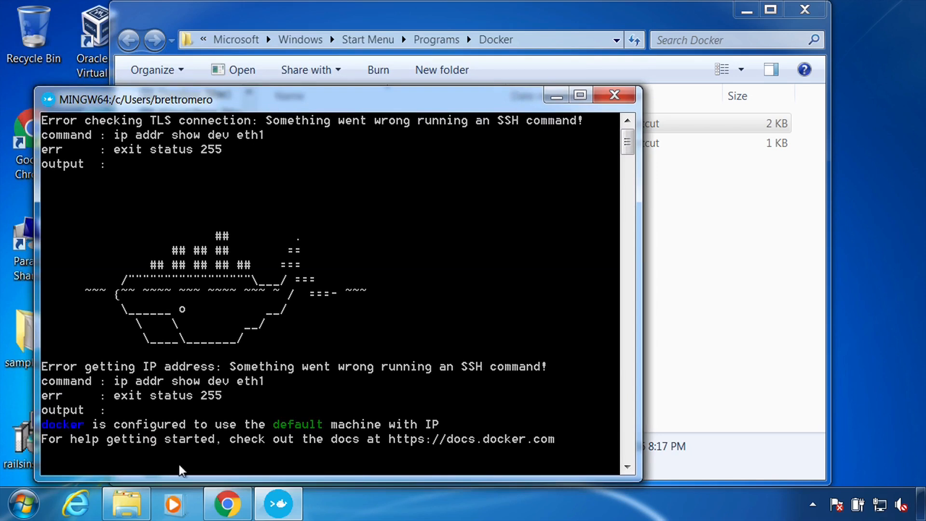
Step: Search Start for 'docker' and pin Docker Quickstart Terminal to the Start Menu
{"action": "left_click", "coordinate": [22, 504]}
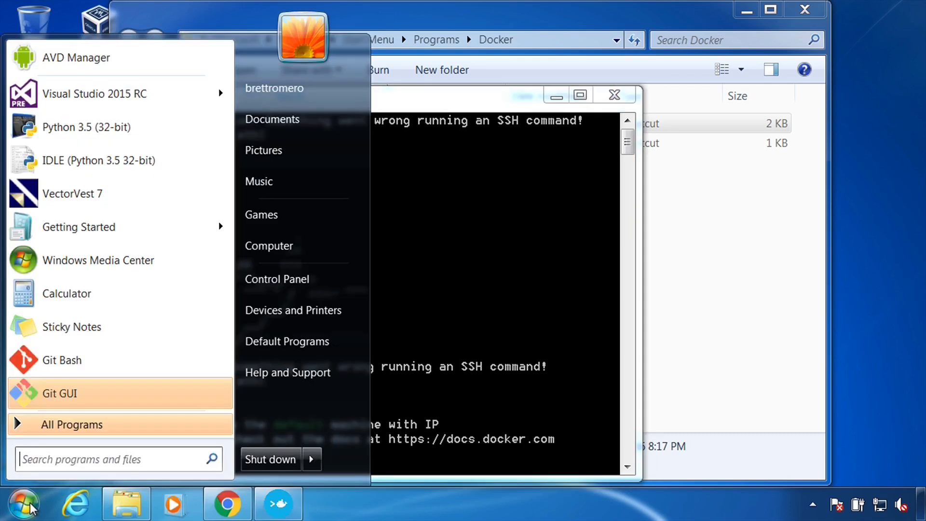
{"action": "left_click", "coordinate": [95, 458]}
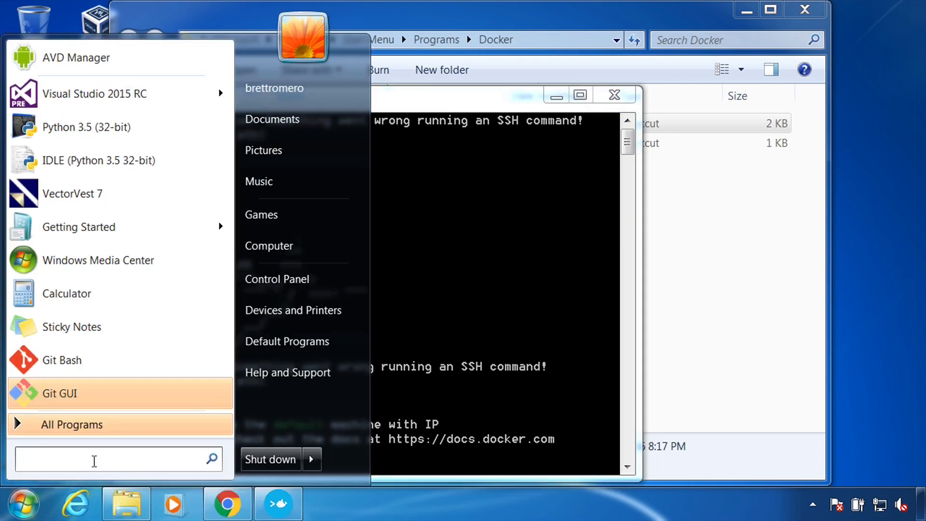
{"action": "type", "text": "docker"}
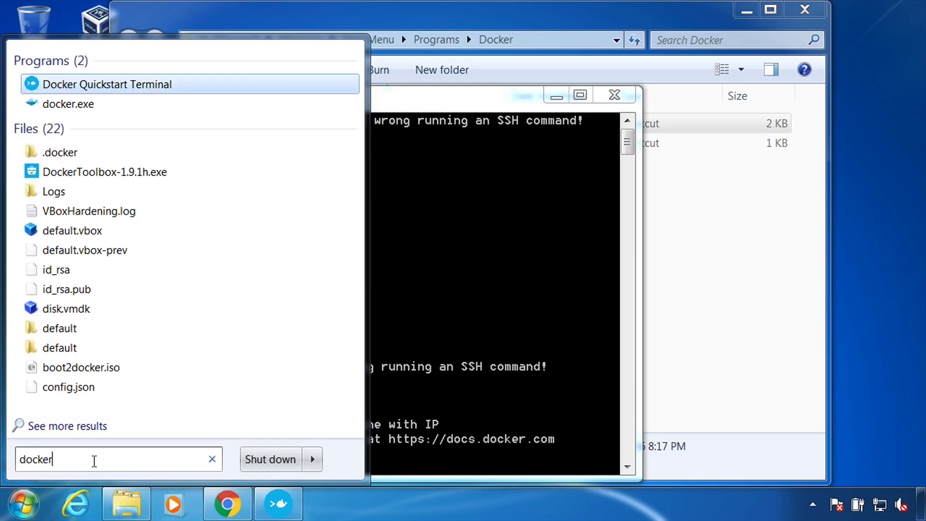
{"action": "mouse_move", "coordinate": [106, 88]}
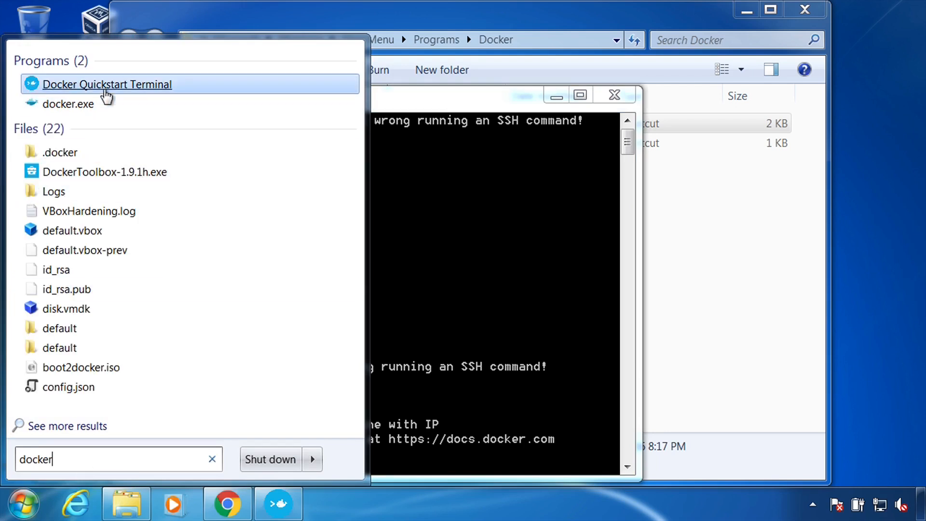
{"action": "right_click", "coordinate": [107, 84]}
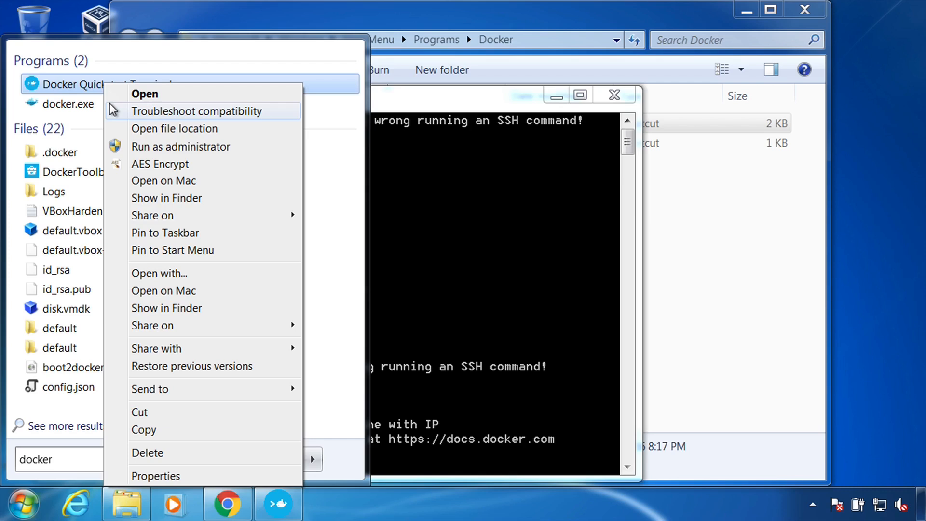
{"action": "mouse_move", "coordinate": [164, 256]}
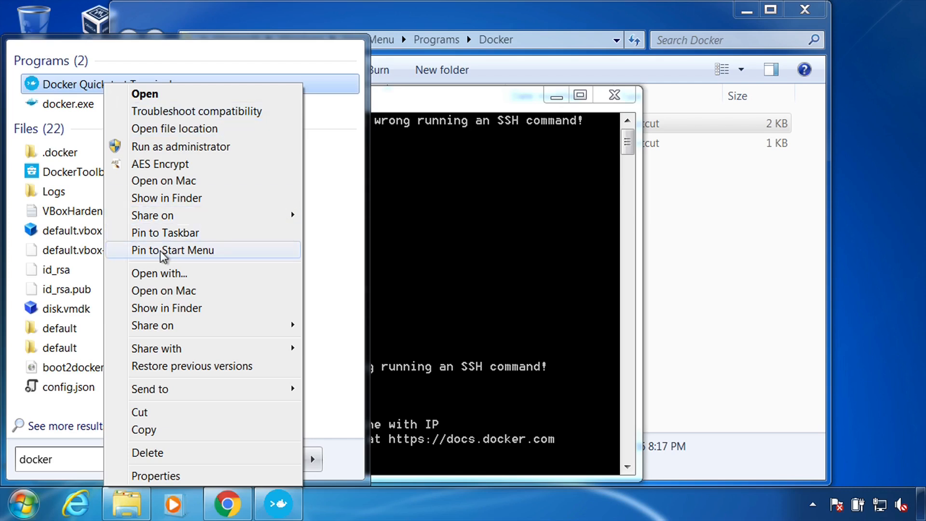
{"action": "left_click", "coordinate": [493, 108]}
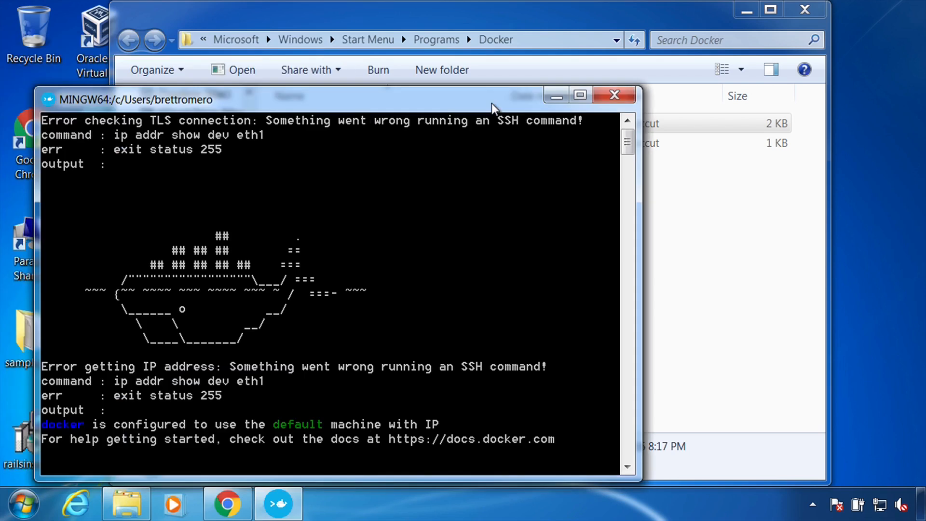